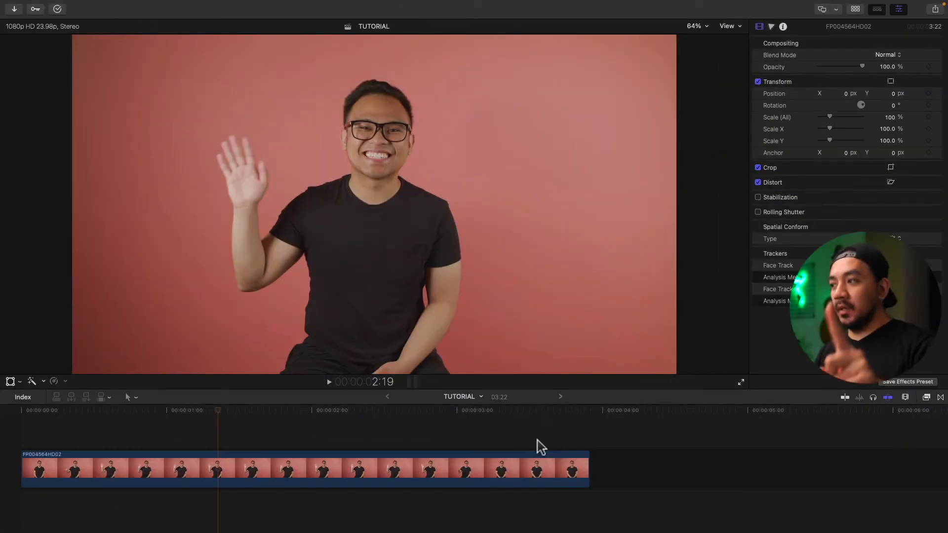
mouse_move(574, 428)
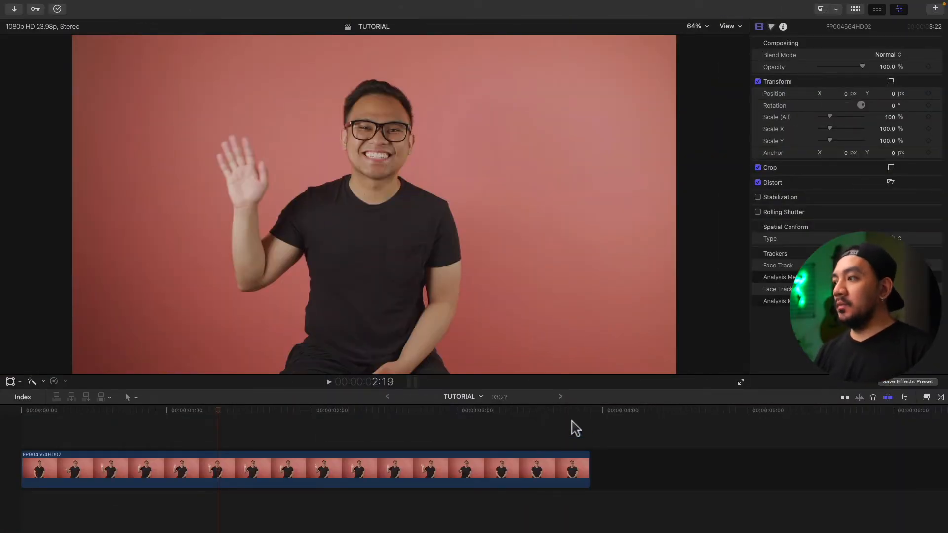
- Show the Blur category of the Effects browser, listing Gaussian, Focus and other blurs
left_click(906, 397)
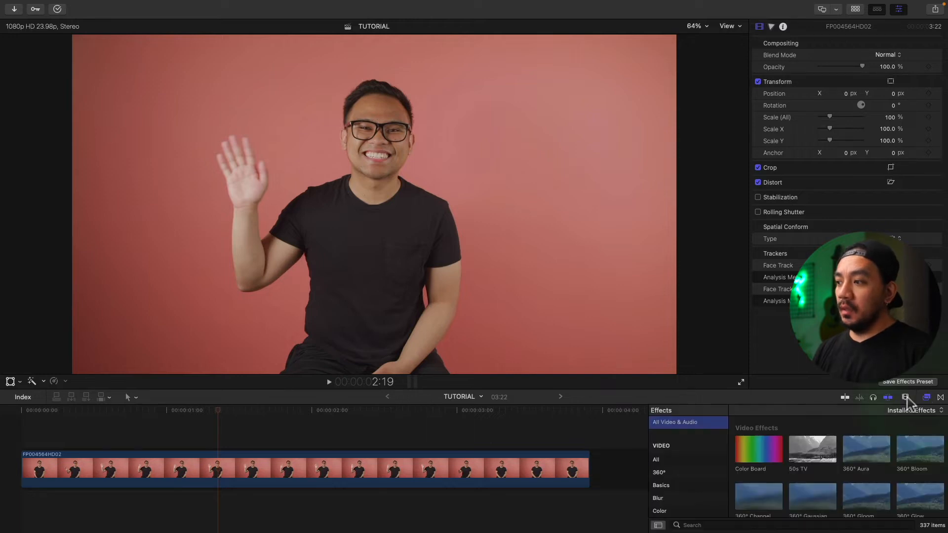
left_click(657, 497)
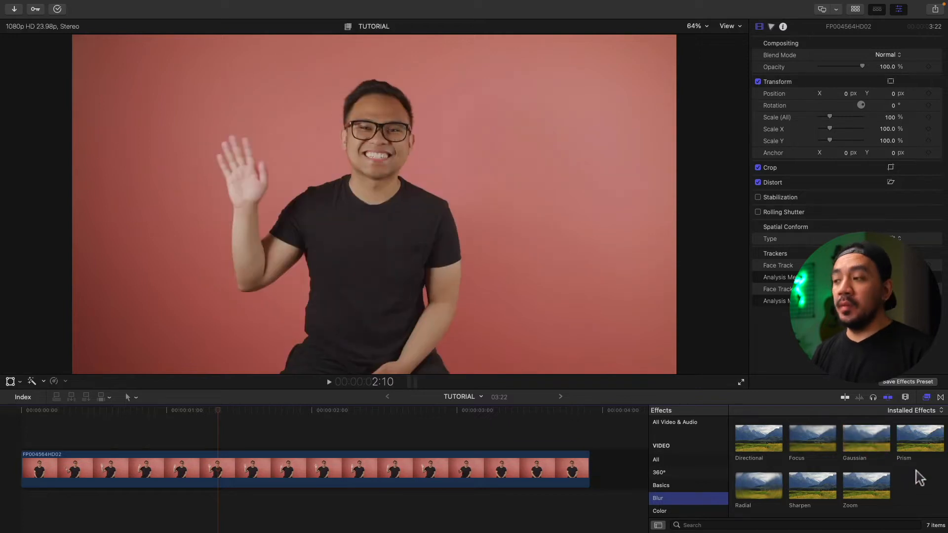
- Apply Gaussian blur with an oval mask tracked to the man's face, amount about 70
double_click(866, 437)
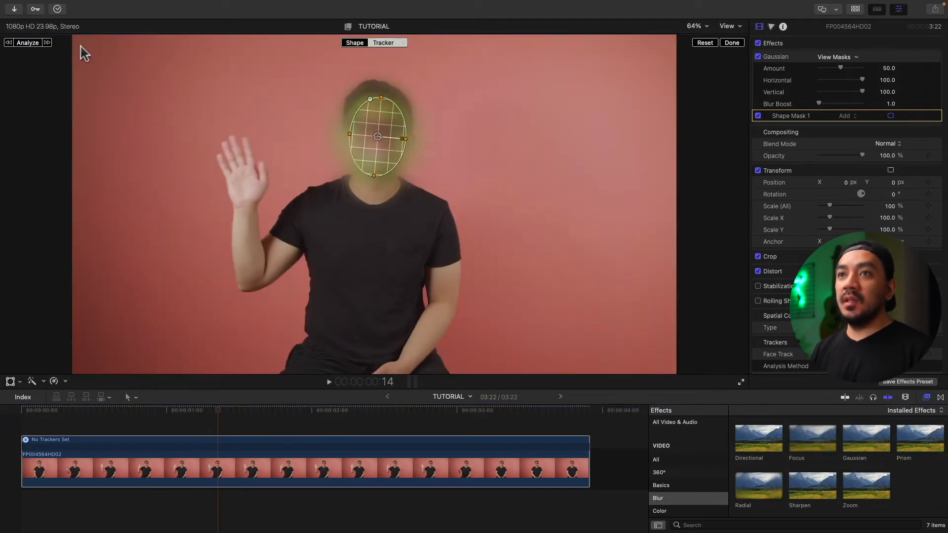
left_click(28, 42)
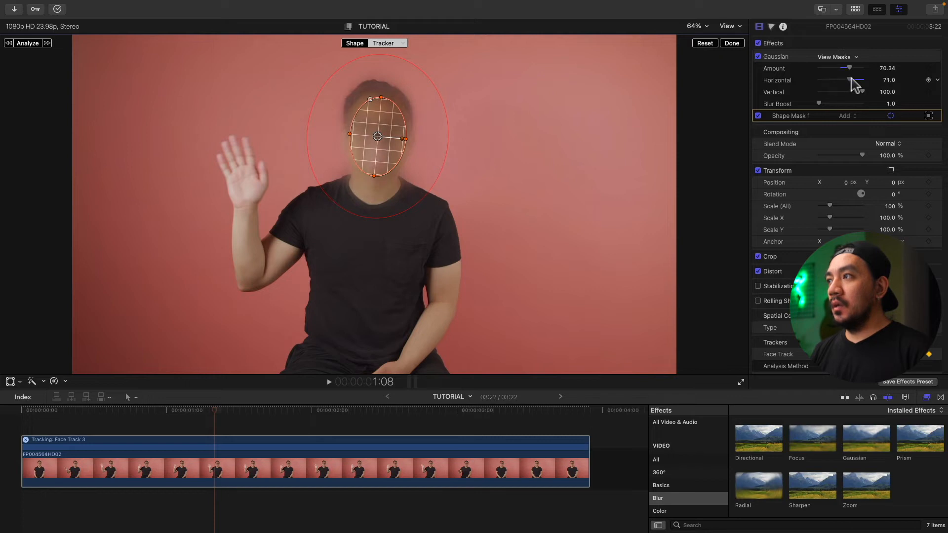
- Tune the horizontal and vertical blur sliders, then apply the Zoom blur effect
left_click_drag(852, 80, 846, 91)
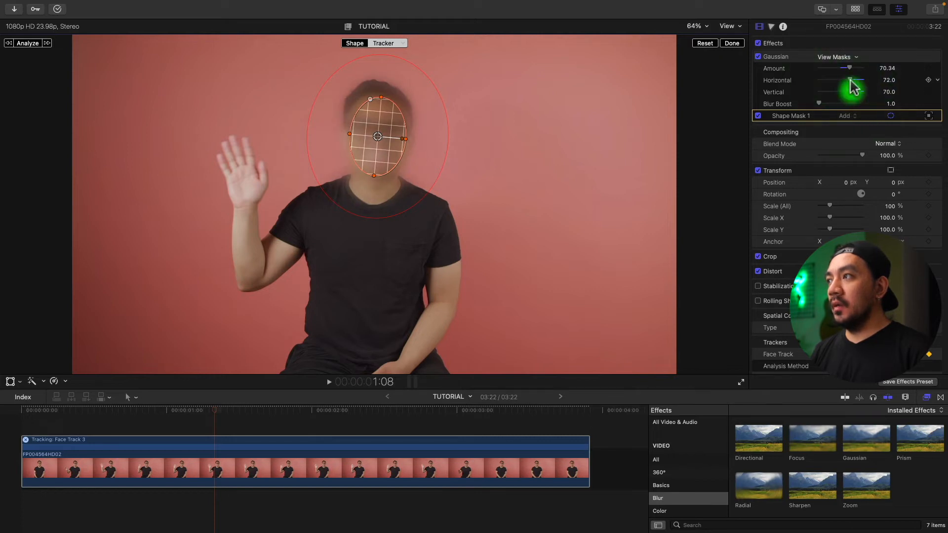
left_click_drag(849, 91, 849, 80)
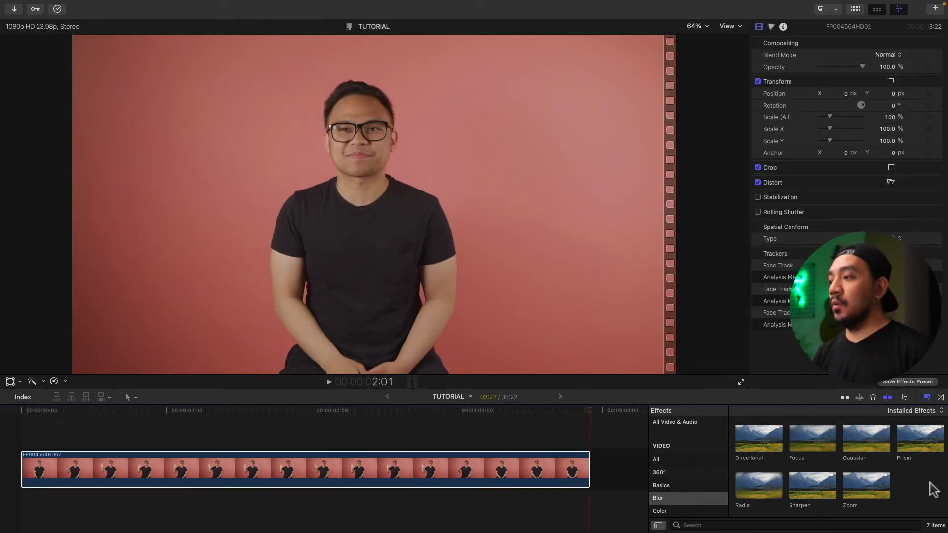
left_click(865, 486)
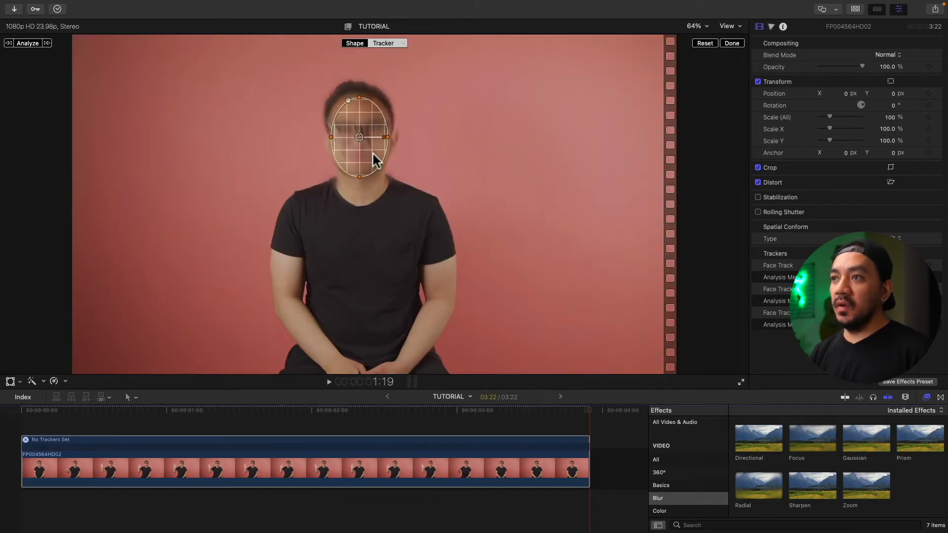
- Track the Zoom blur's oval mask to the face, amount 32, and finish editing
left_click(26, 43)
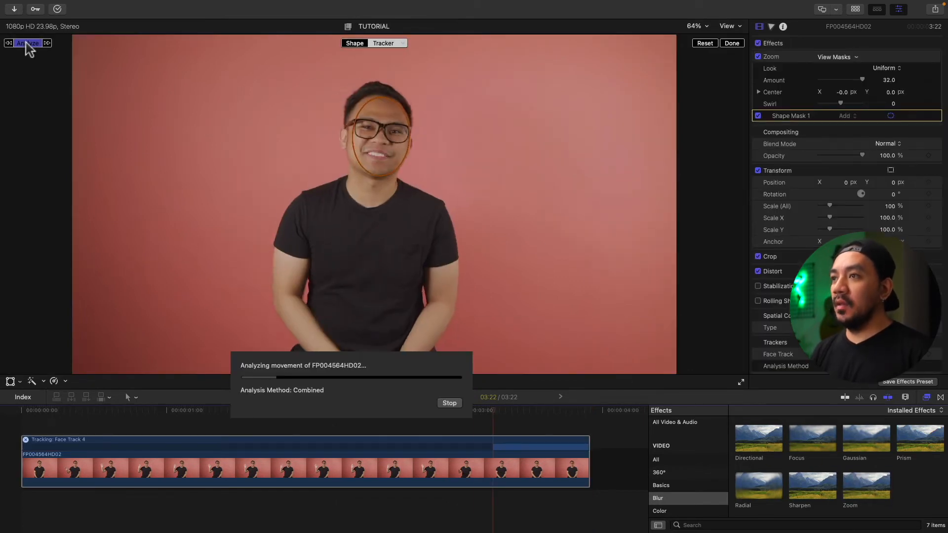
left_click(450, 403)
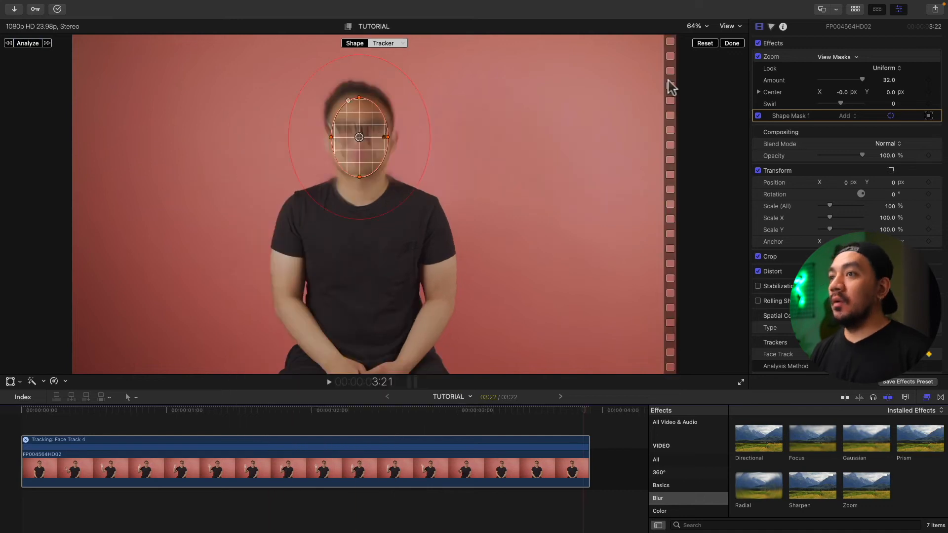
left_click(731, 42)
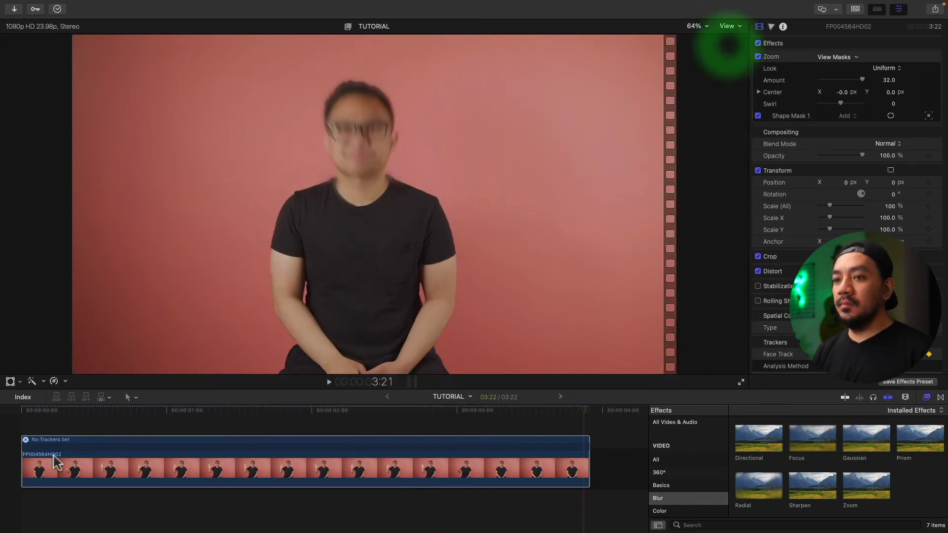